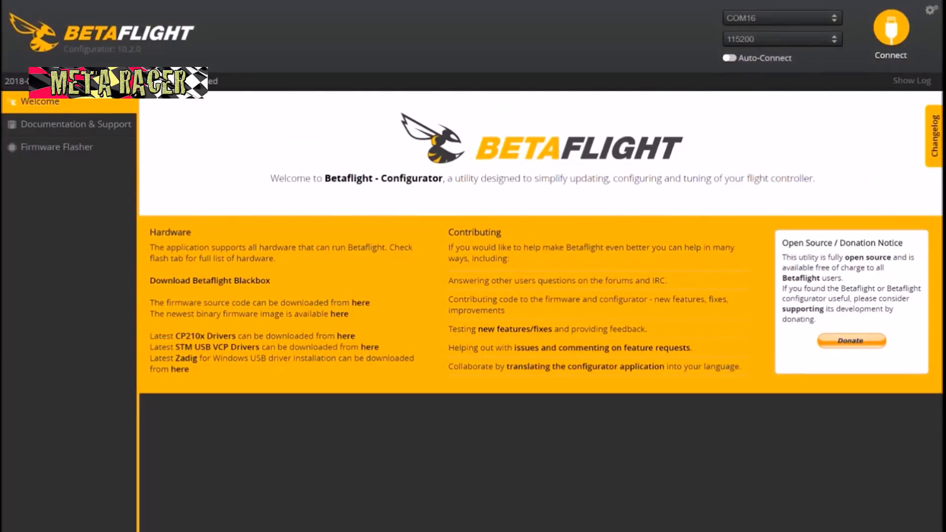
{"action": "mouse_move", "coordinate": [890, 30]}
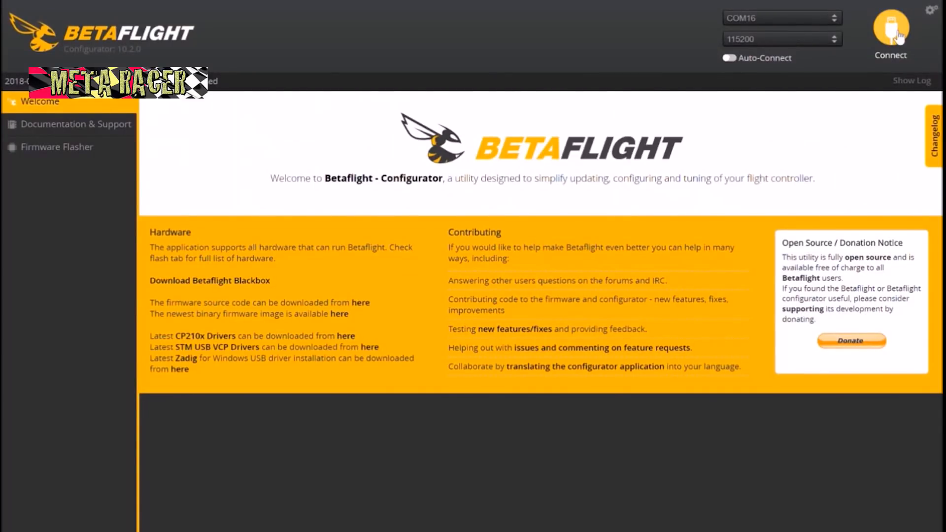
- Connect to the flight controller on COM16 and bring up the CLI tab
{"action": "left_click", "coordinate": [890, 28]}
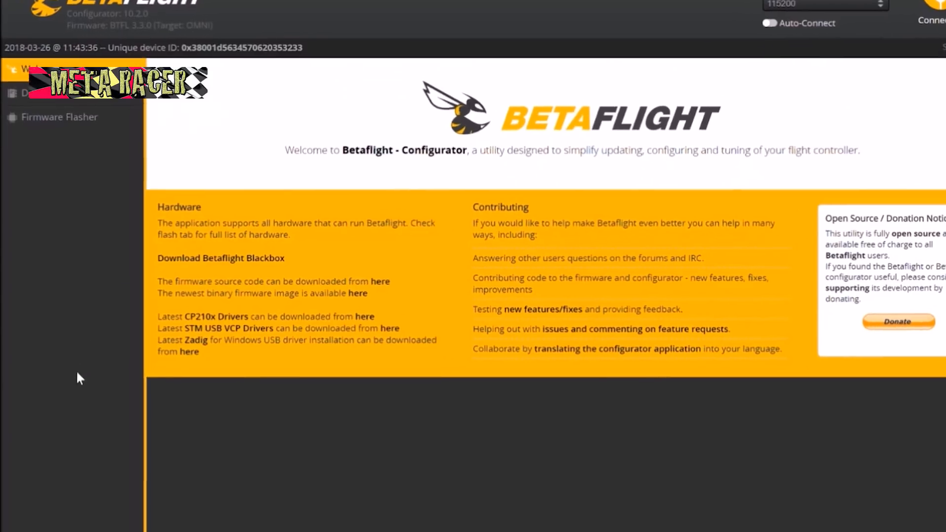
{"action": "left_click", "coordinate": [35, 341]}
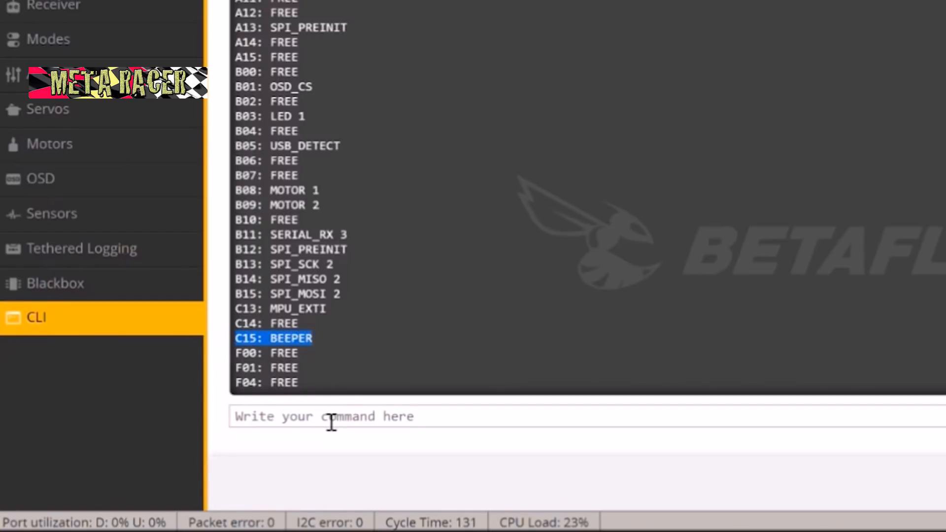
- Free pin C15 with 'resource beeper none' in the CLI, then 'save'
{"action": "type", "text": "resource"}
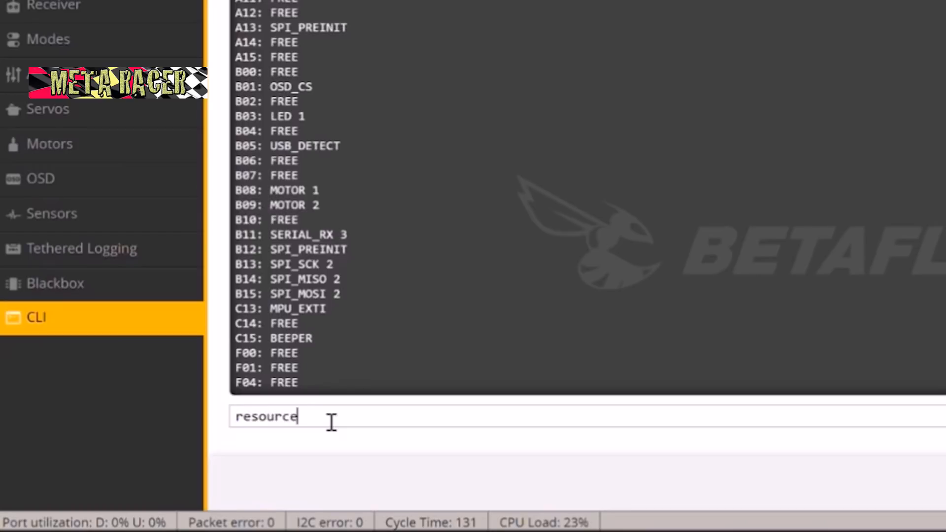
{"action": "type", "text": "bee"}
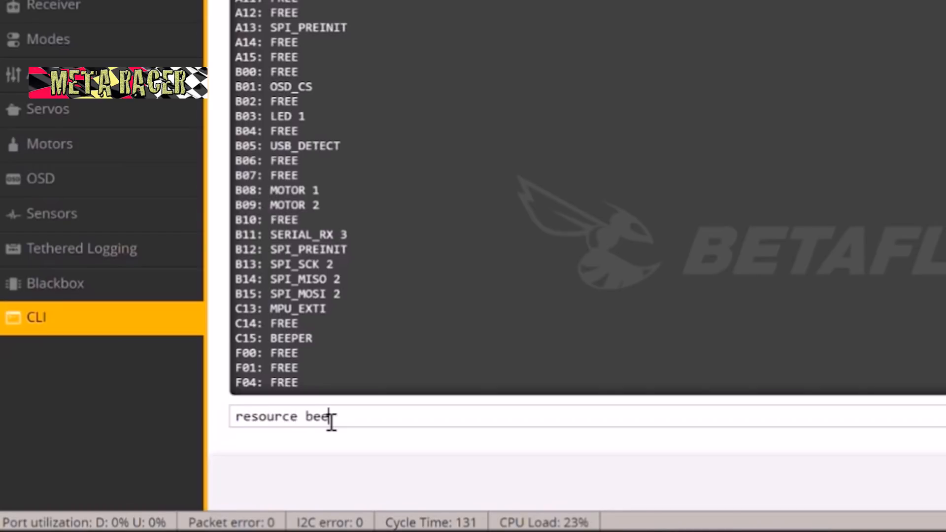
{"action": "type", "text": "per none"}
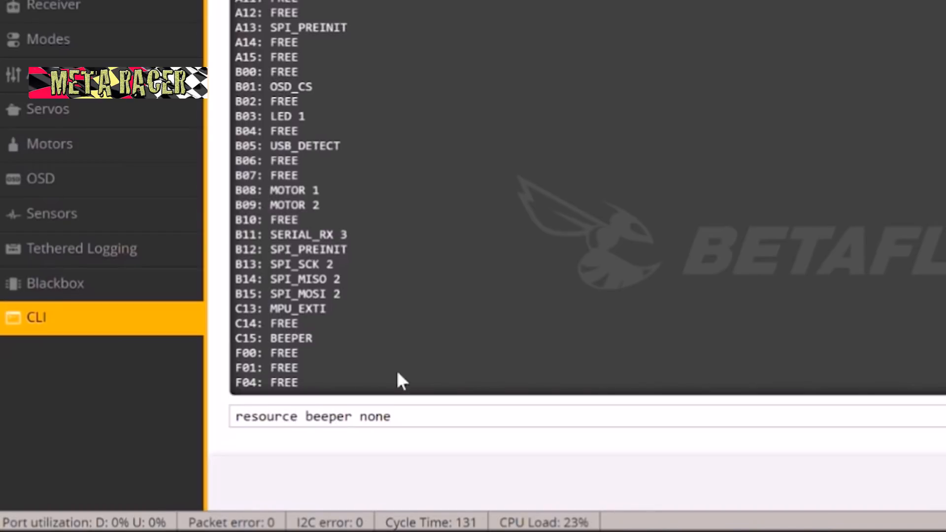
{"action": "mouse_move", "coordinate": [588, 355]}
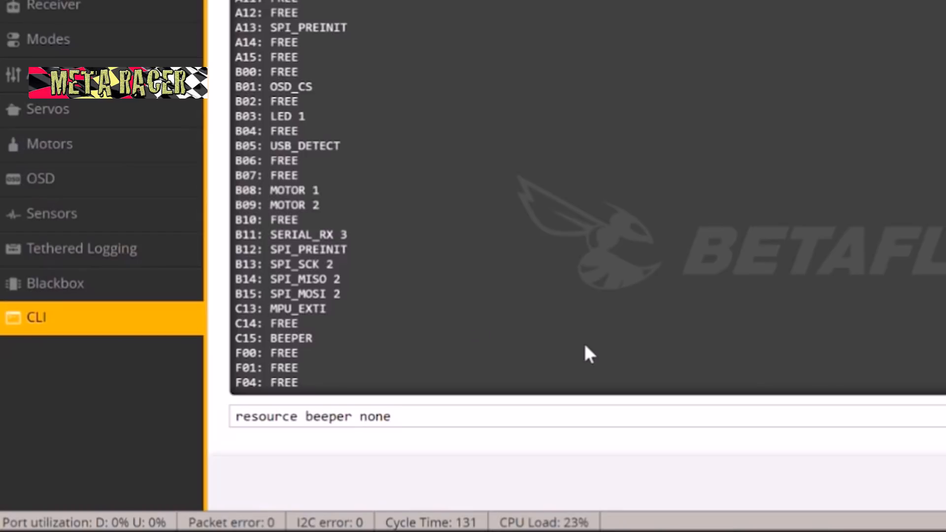
{"action": "type", "text": "save"}
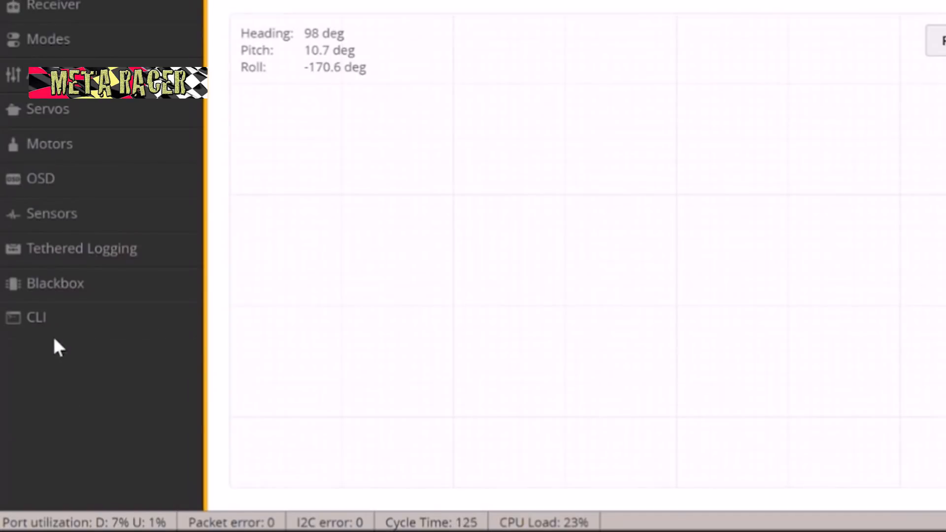
- Rerun 'resource' in the CLI and confirm pin C15 is now listed as FREE
{"action": "left_click", "coordinate": [36, 317]}
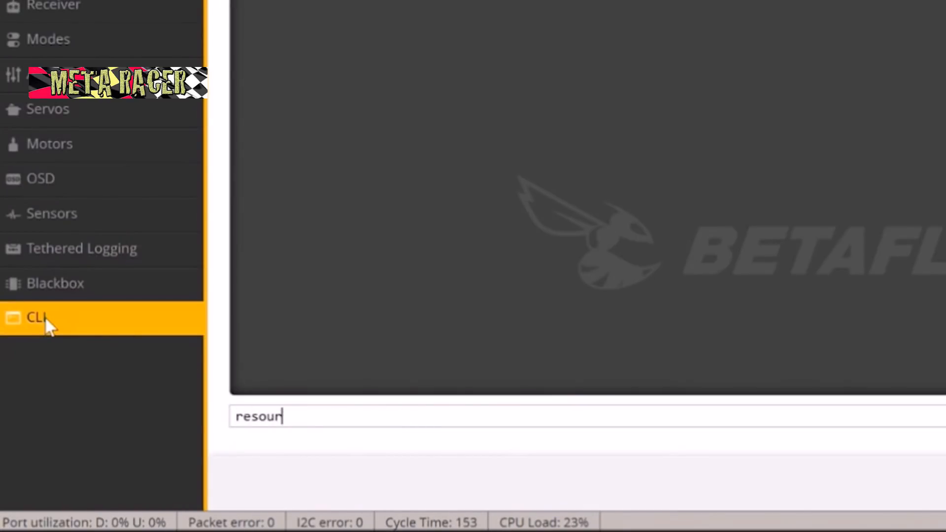
{"action": "key", "text": "Return"}
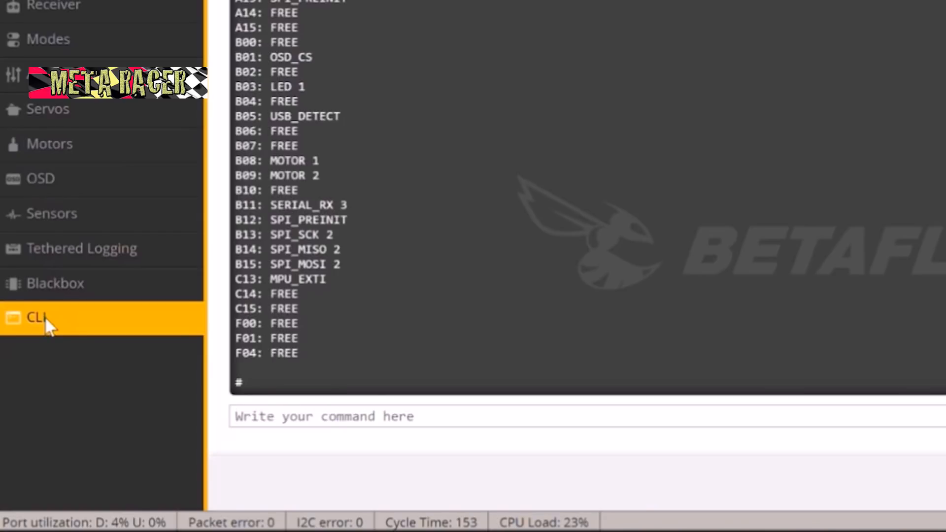
{"action": "double_click", "coordinate": [246, 308]}
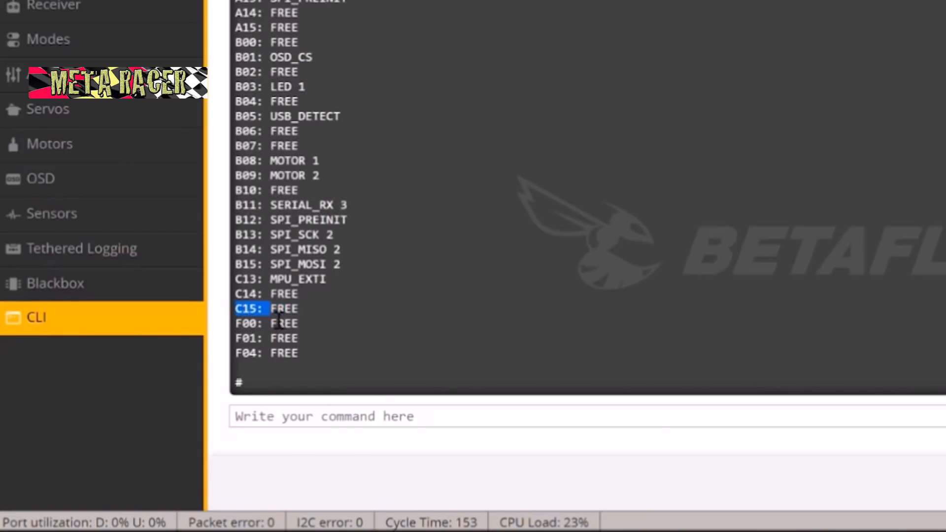
{"action": "left_click", "coordinate": [320, 416]}
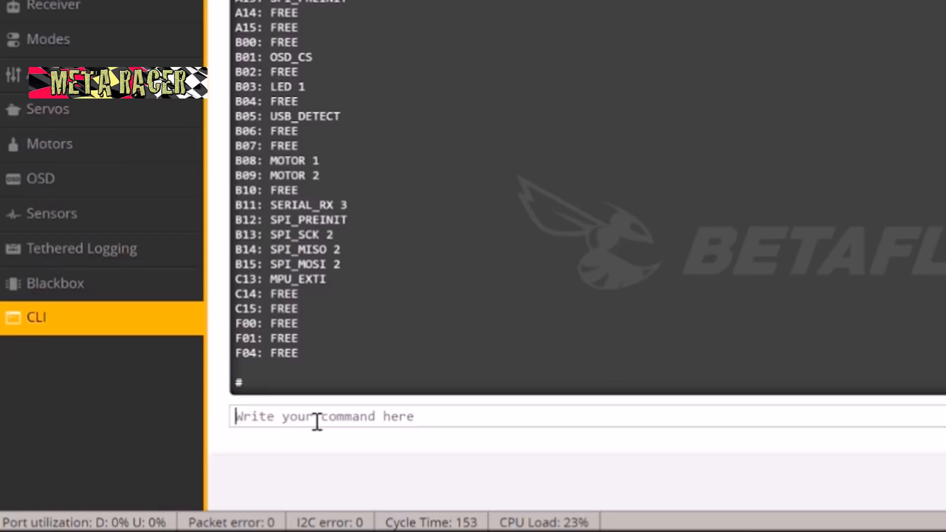
- Enter 'resource pinio 1 c15' in the CLI to map C15 to PINIO 1
{"action": "type", "text": "resource pin"}
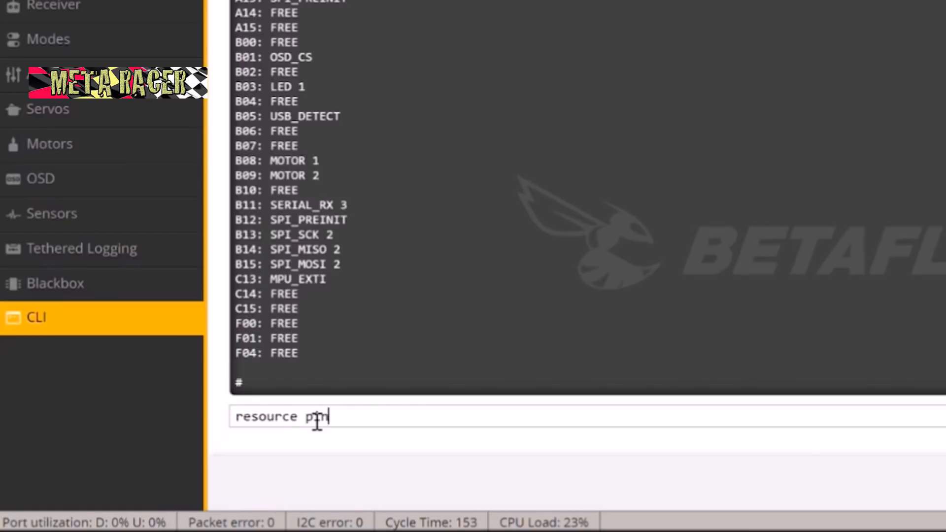
{"action": "type", "text": "io 1 c1"}
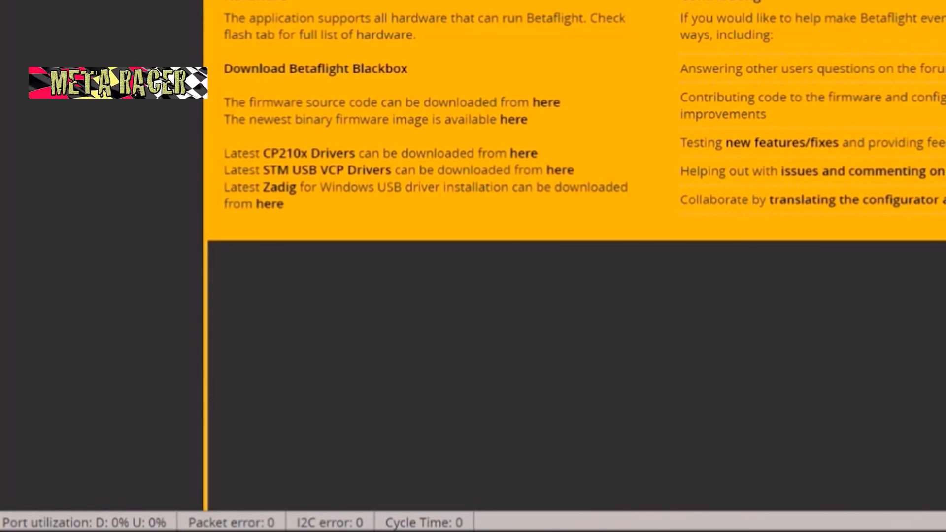
{"action": "mouse_move", "coordinate": [627, 115]}
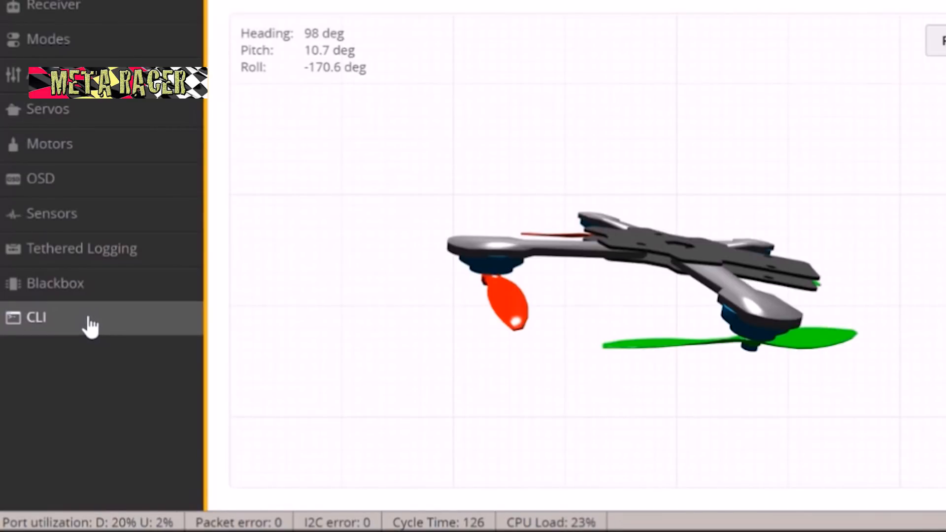
- List resources in the CLI and scroll to confirm C15 shows PINIO 1
{"action": "left_click", "coordinate": [36, 317]}
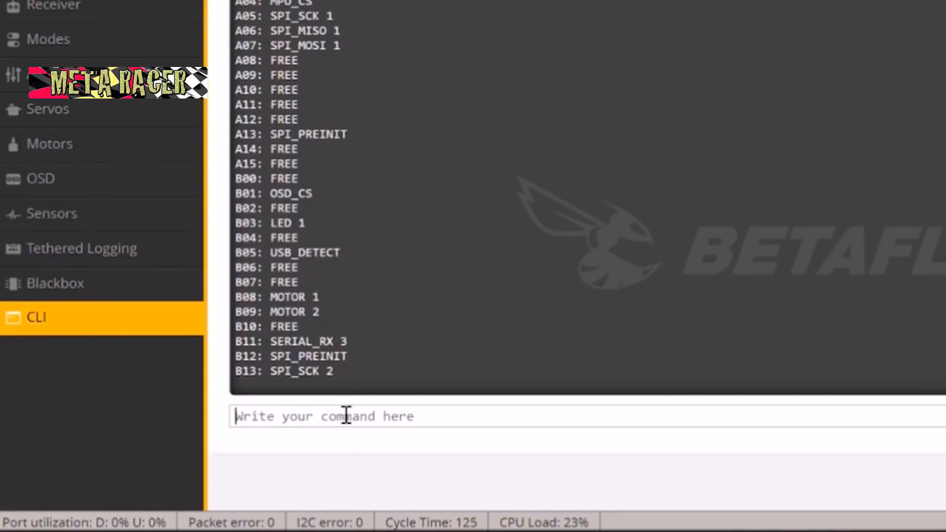
{"action": "mouse_move", "coordinate": [411, 346]}
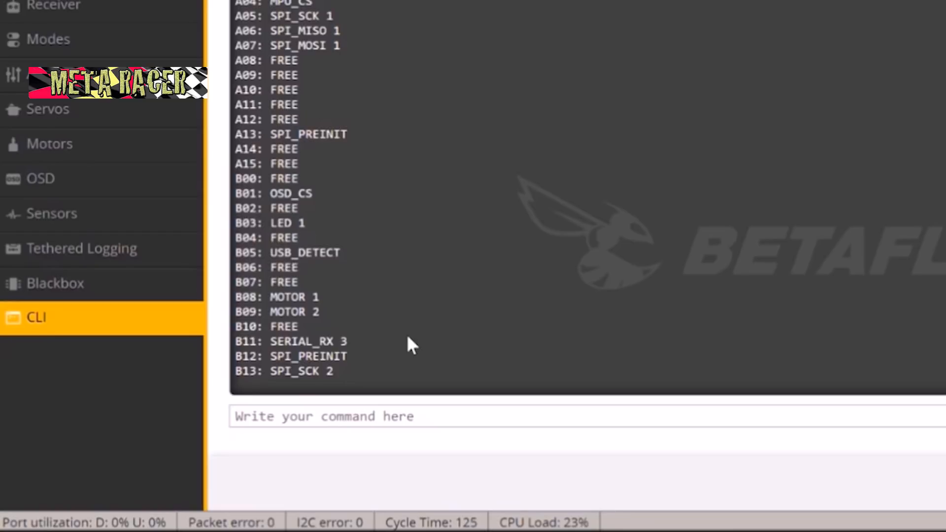
{"action": "scroll", "scroll_direction": "down", "scroll_amount": 3}
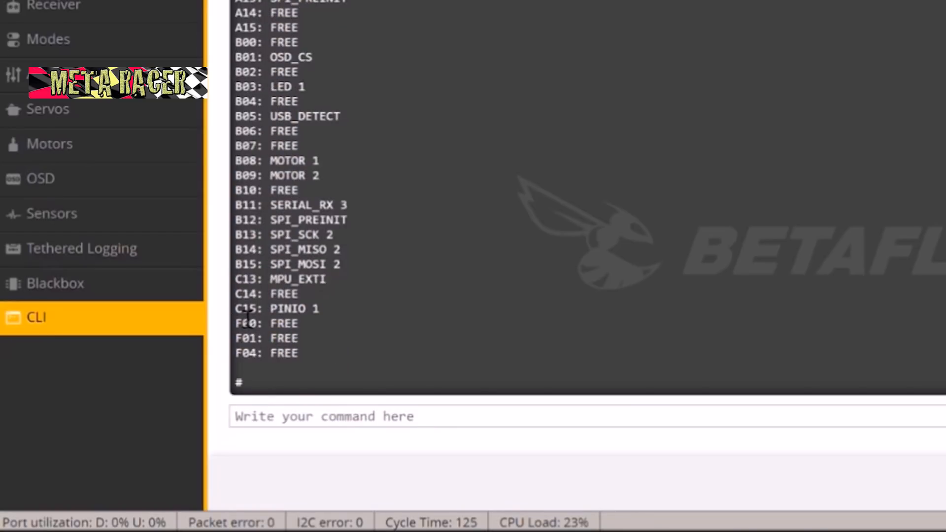
{"action": "mouse_move", "coordinate": [341, 416]}
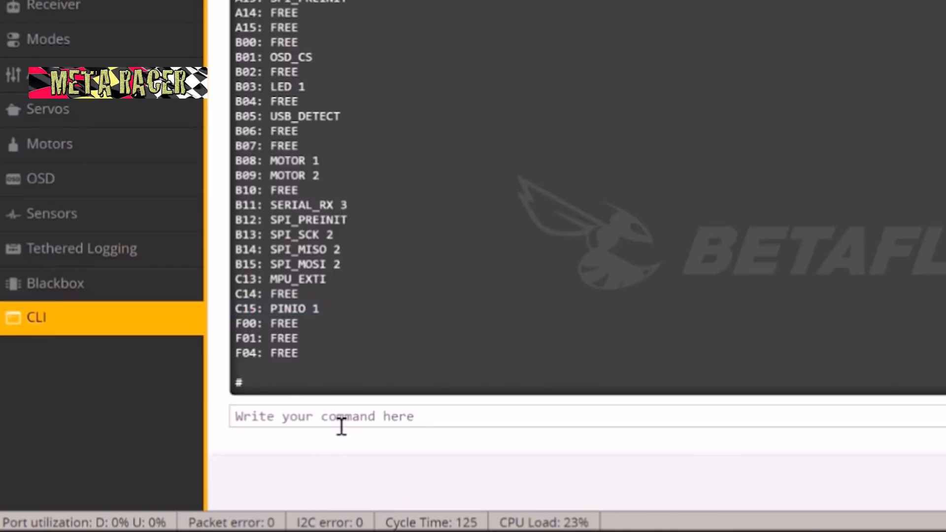
- Run 'set pinio_config = 1,1,1,1', then 'get pinio' to confirm it; pinio_box remains 255
{"action": "type", "text": "get pinio"}
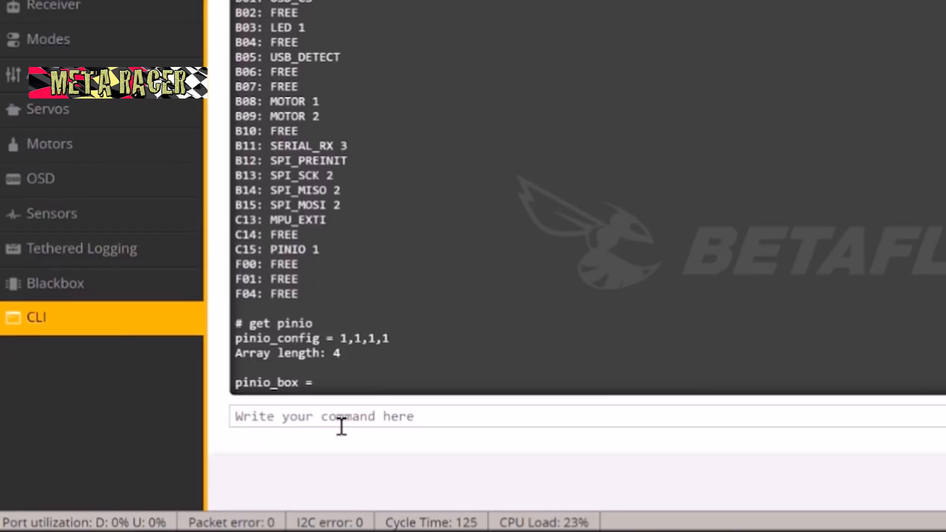
{"action": "mouse_move", "coordinate": [246, 350]}
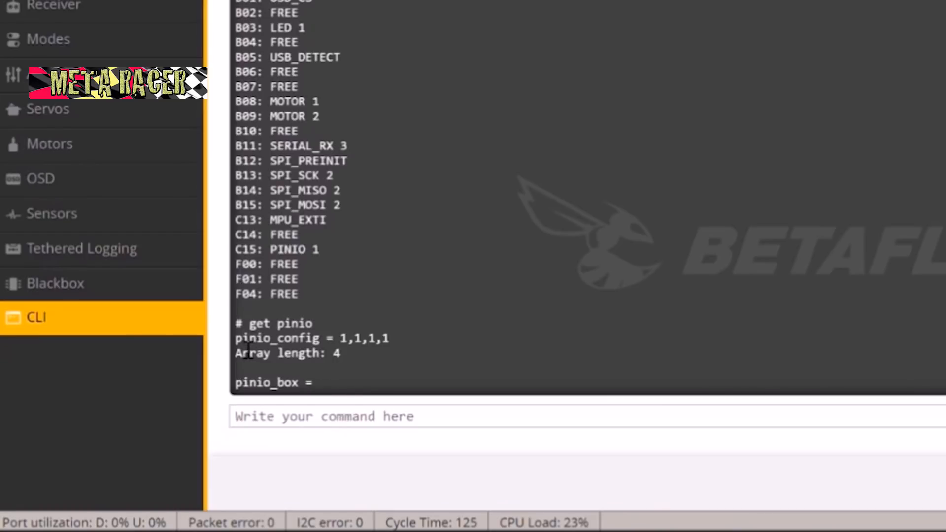
{"action": "mouse_move", "coordinate": [371, 416]}
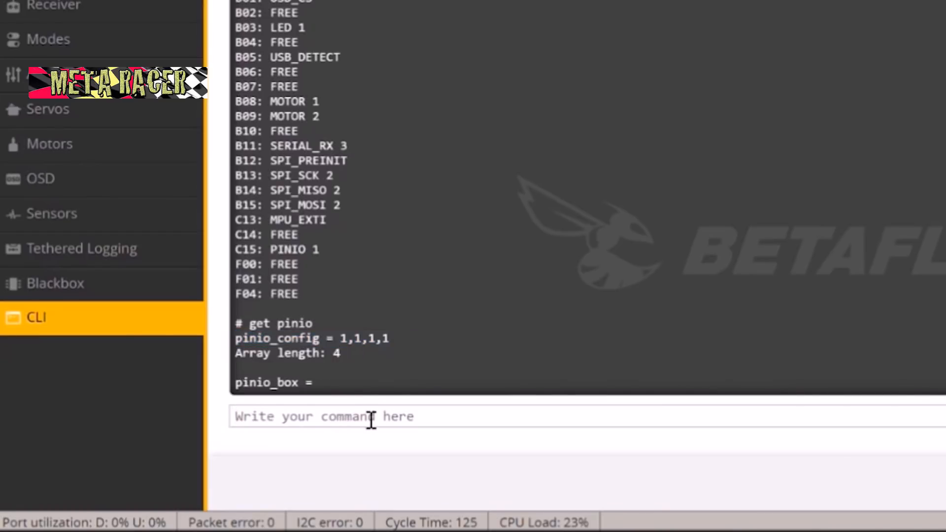
{"action": "type", "text": "set p"}
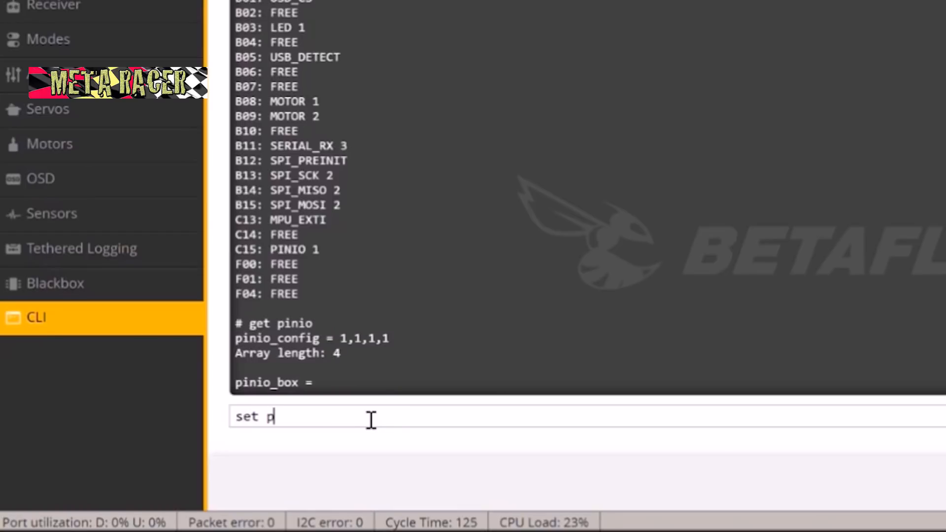
{"action": "type", "text": "ini"}
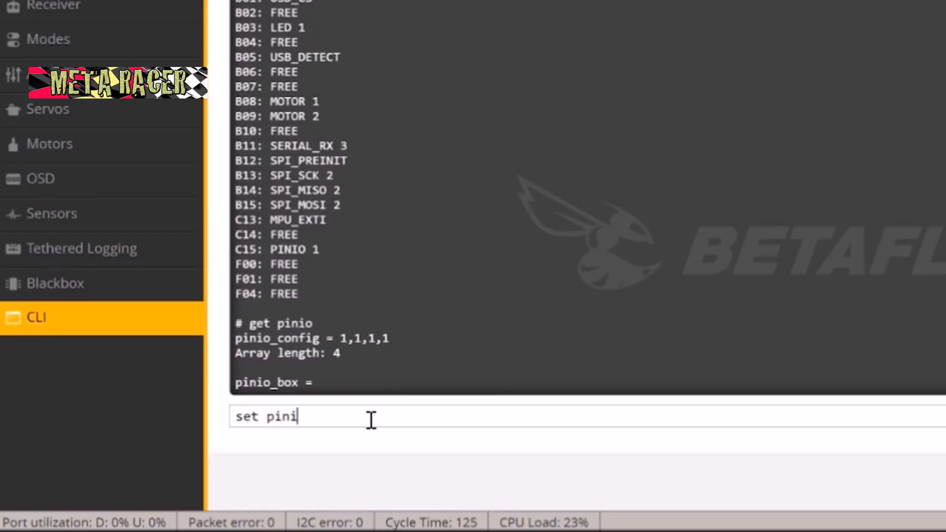
{"action": "type", "text": "o_config"}
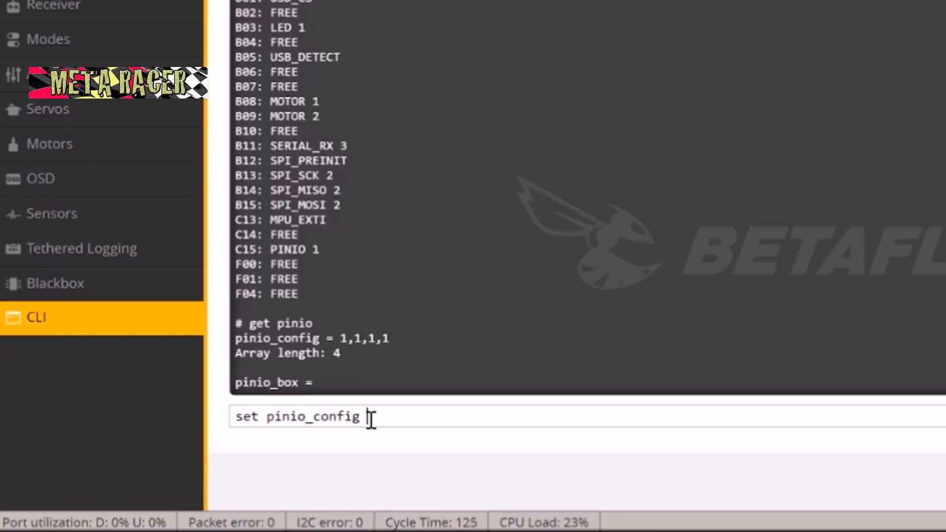
{"action": "type", "text": "1,1,1,1"}
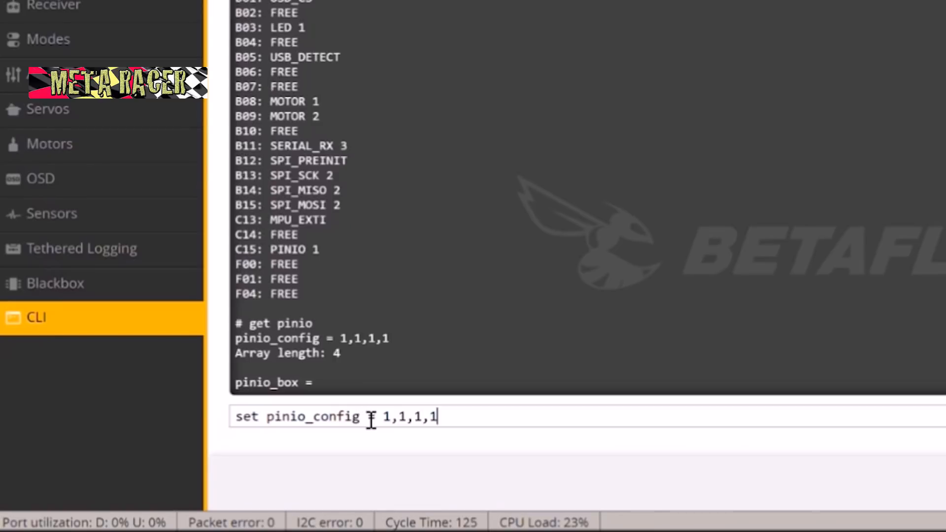
{"action": "key", "text": "Return"}
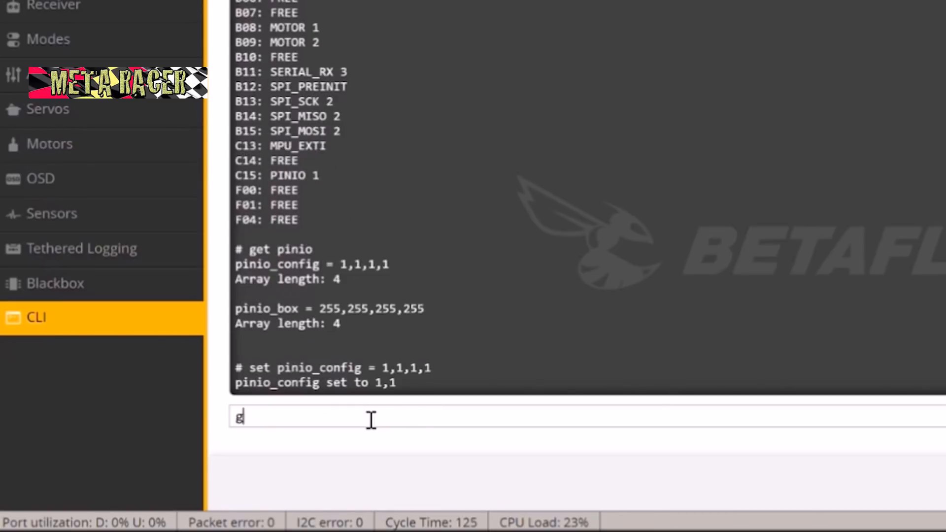
{"action": "type", "text": "et pinio"}
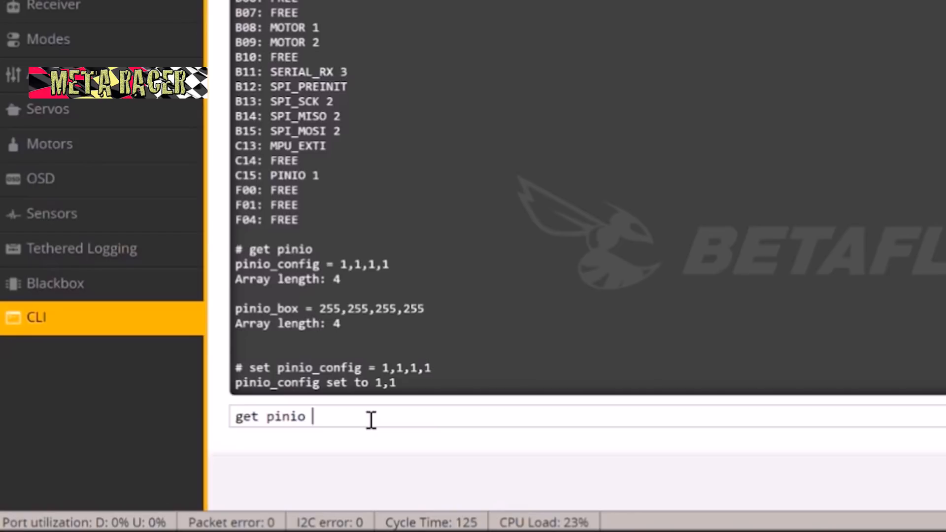
{"action": "key", "text": "Return"}
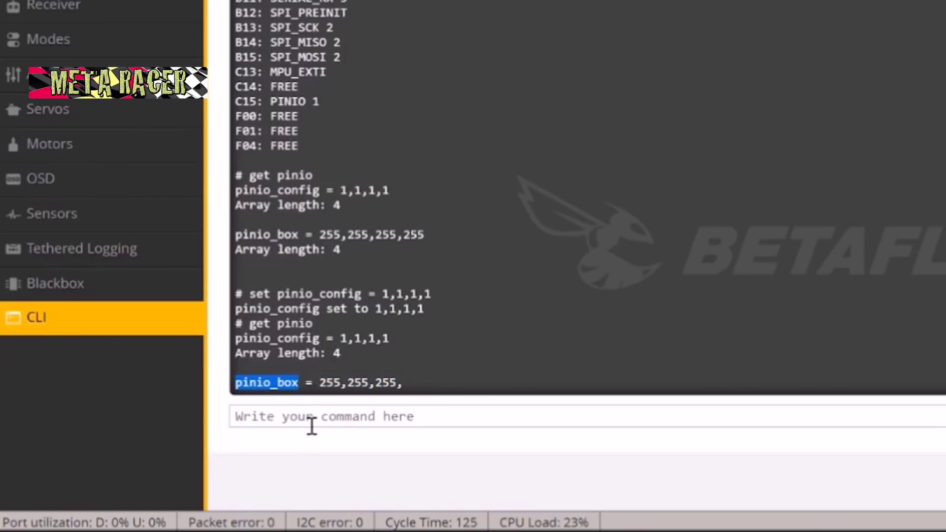
- Type 'set pinio_box = 40,255,255,255' into the CLI command line
{"action": "type", "text": "set pinio_box"}
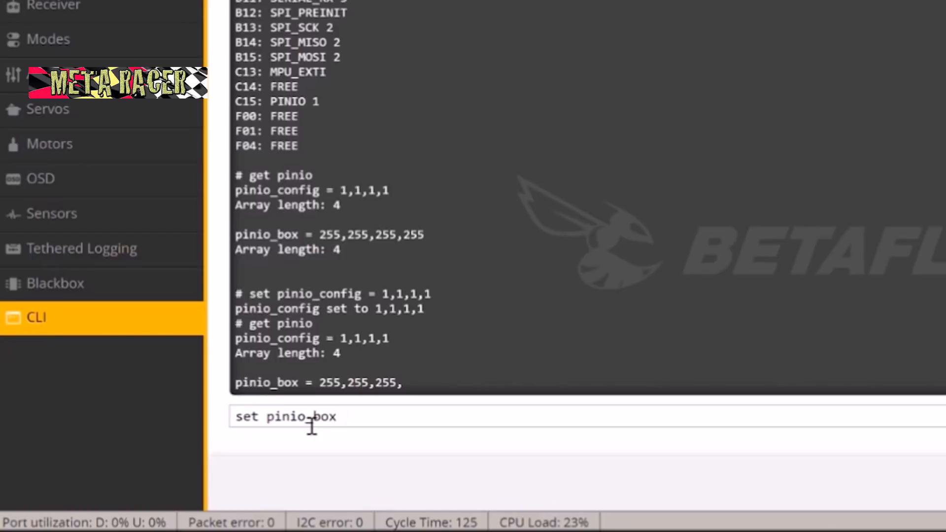
{"action": "type", "text": "= 40"}
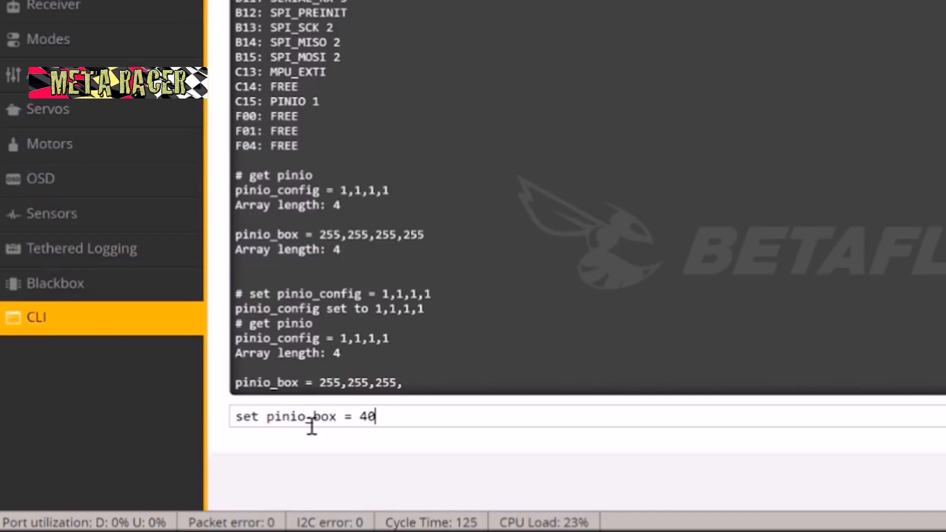
{"action": "double_click", "coordinate": [366, 416]}
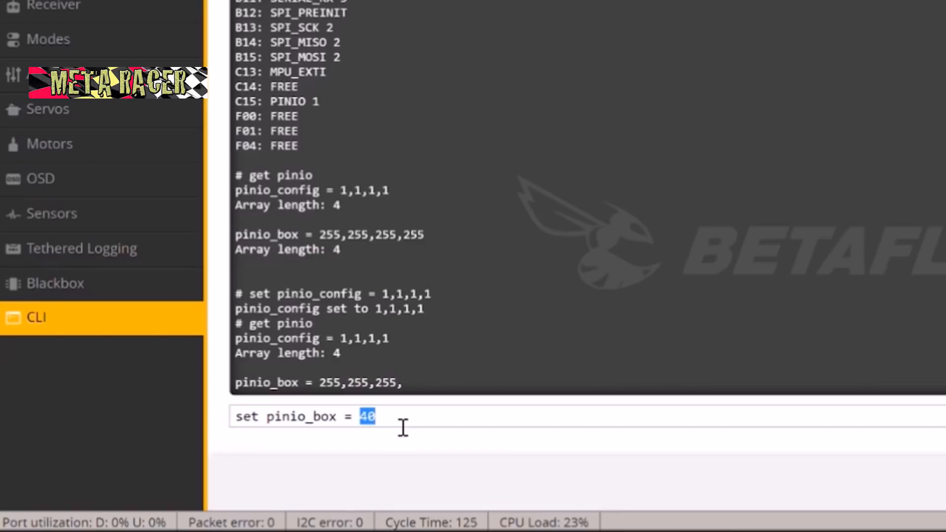
{"action": "type", "text": ",255"}
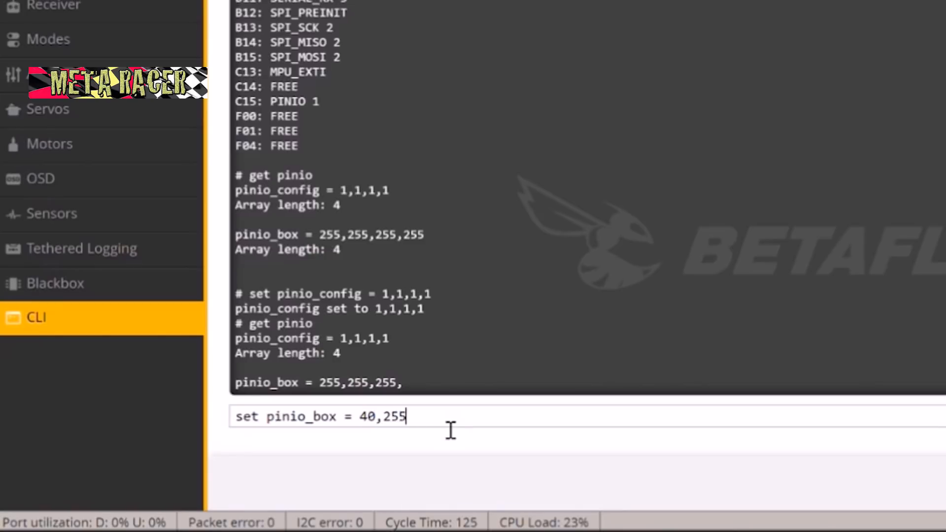
{"action": "type", "text": ",255,255"}
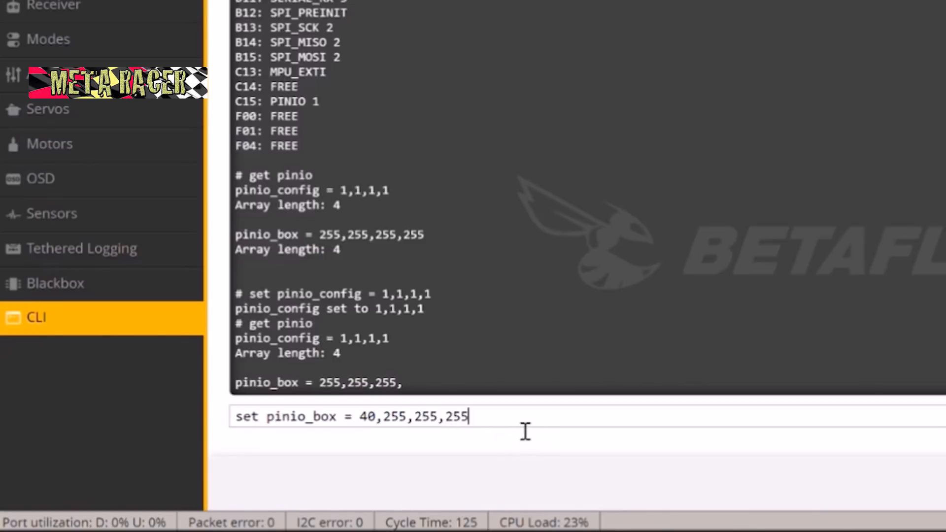
{"action": "mouse_move", "coordinate": [570, 439]}
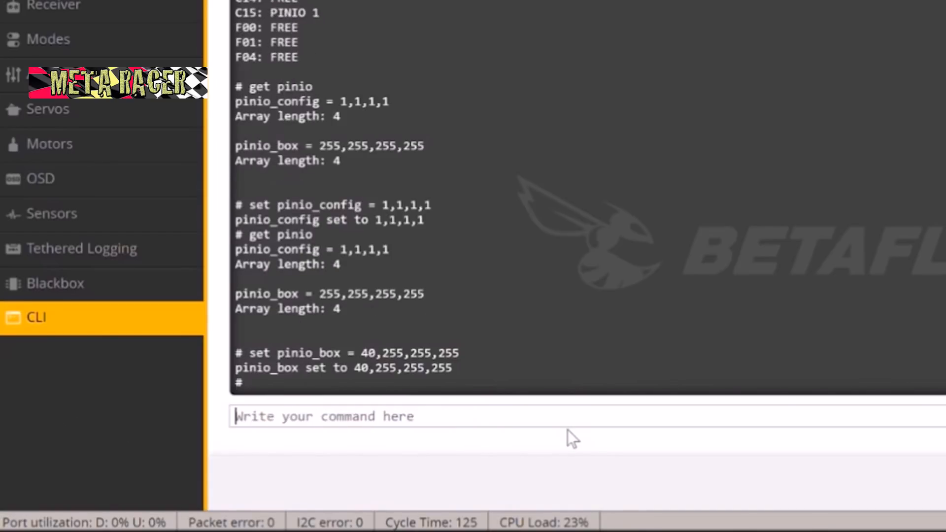
- Verify pinio_box reads 40,255,255,255 with 'get pinio', then save and reboot
{"action": "type", "text": "get pi"}
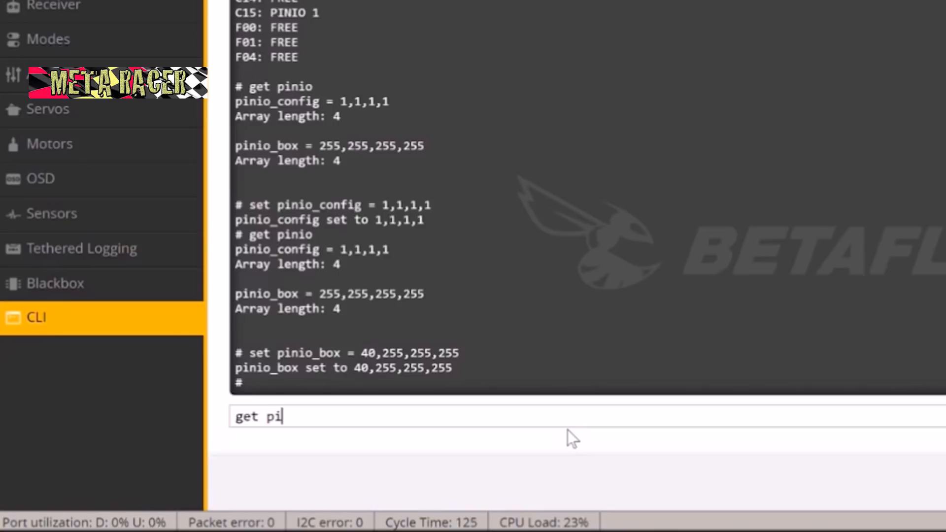
{"action": "key", "text": "Return"}
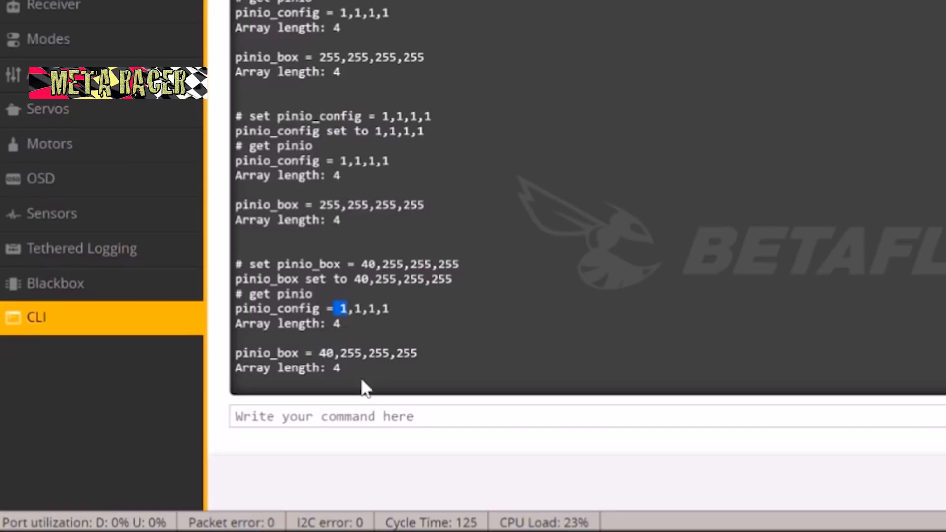
{"action": "left_click", "coordinate": [332, 417]}
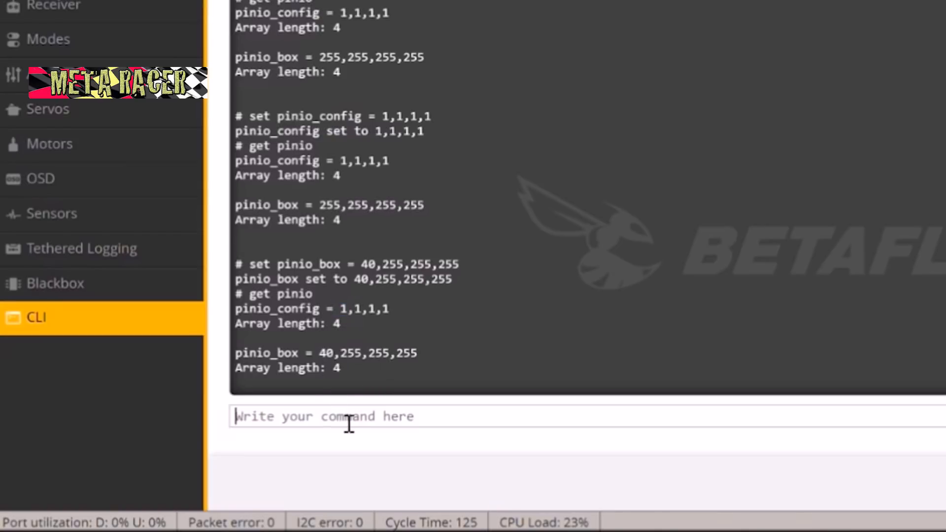
{"action": "type", "text": "save"}
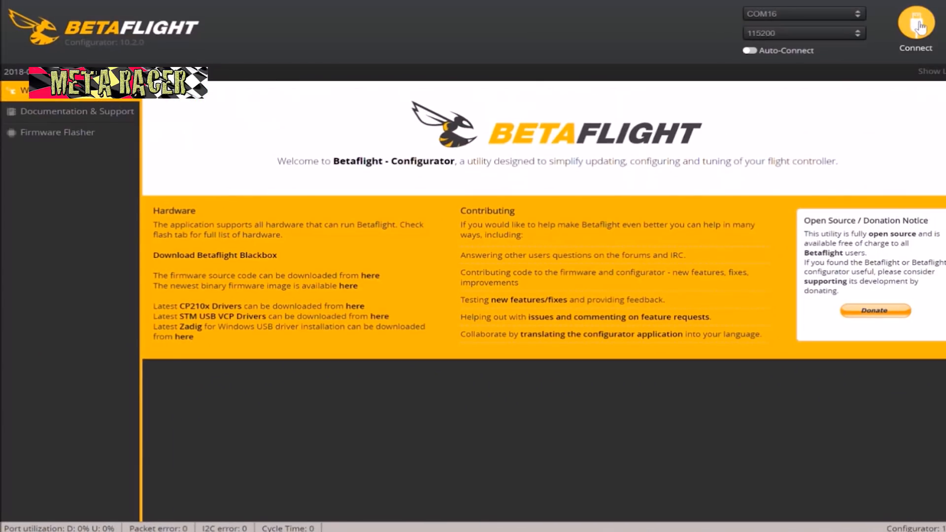
- Reconnect to the rebooted flight controller so the Setup tab loads
{"action": "left_click", "coordinate": [914, 27]}
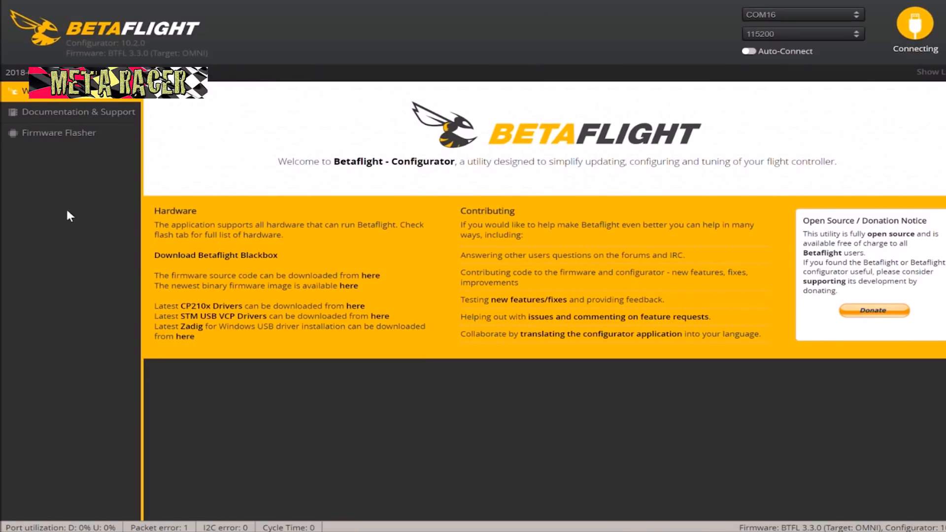
{"action": "left_click", "coordinate": [915, 24]}
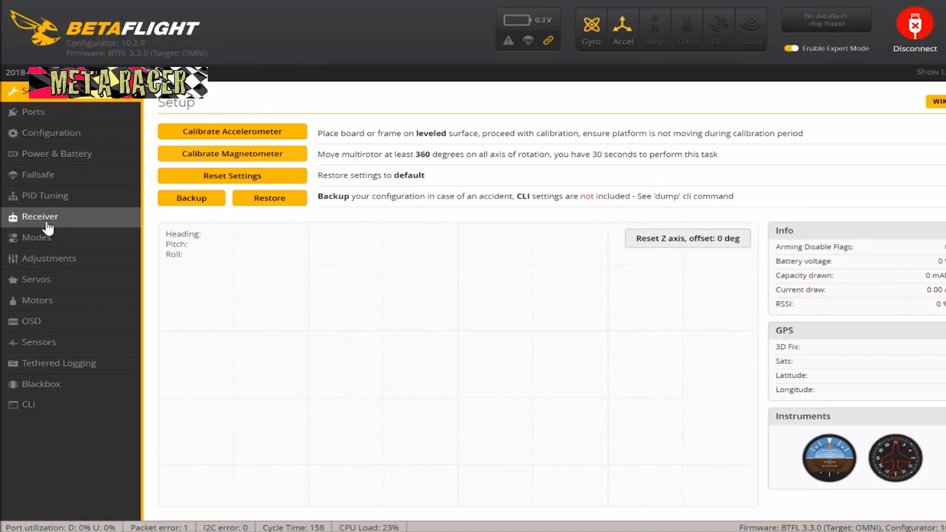
- On the Modes page, add a USER1 range, defaulting to 1300–1700 on AUTO
{"action": "left_click", "coordinate": [36, 237]}
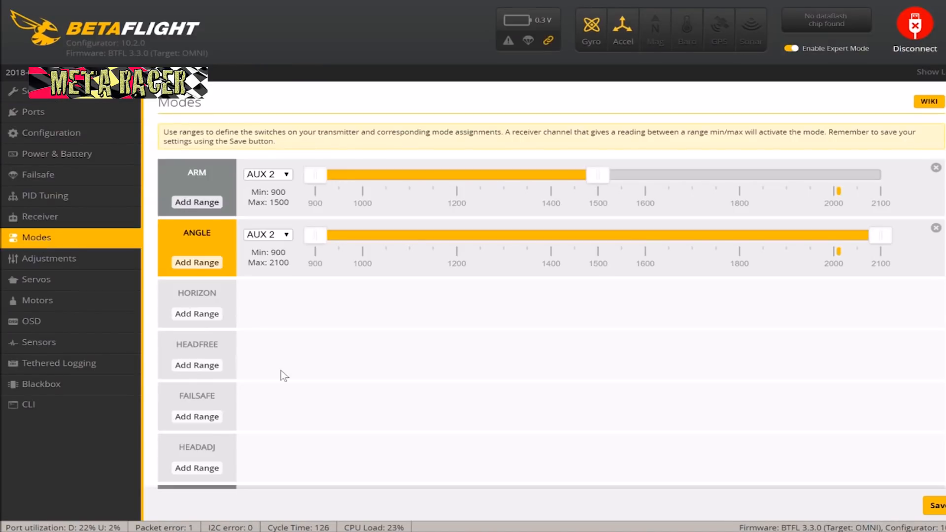
{"action": "scroll", "scroll_direction": "down", "scroll_amount": 3}
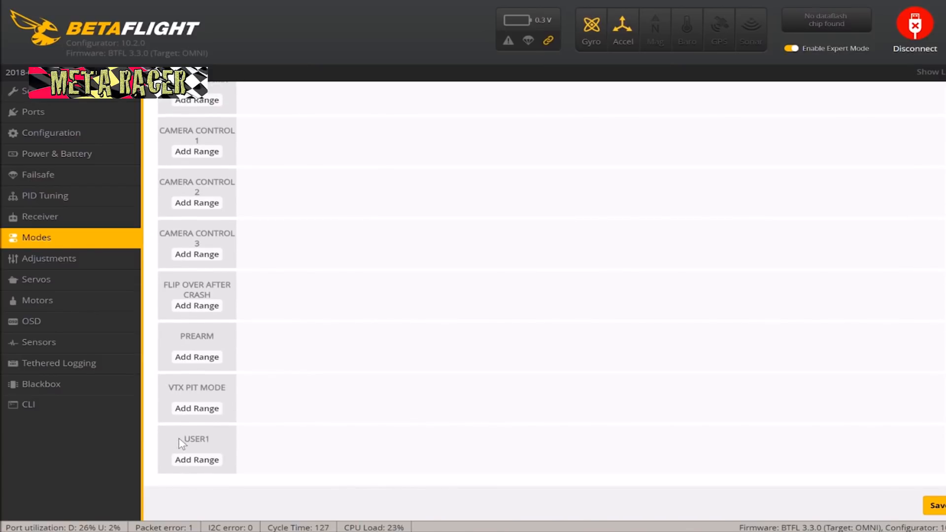
{"action": "double_click", "coordinate": [196, 439]}
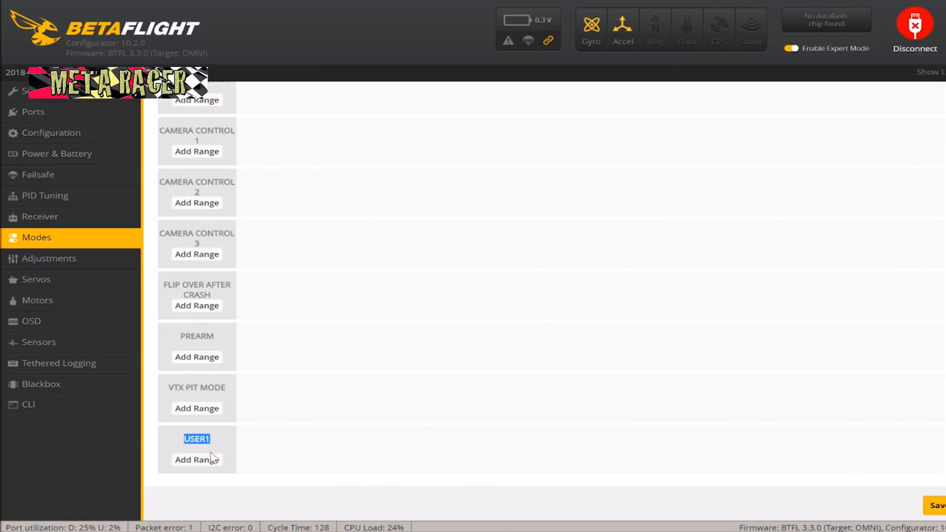
{"action": "left_click", "coordinate": [196, 459]}
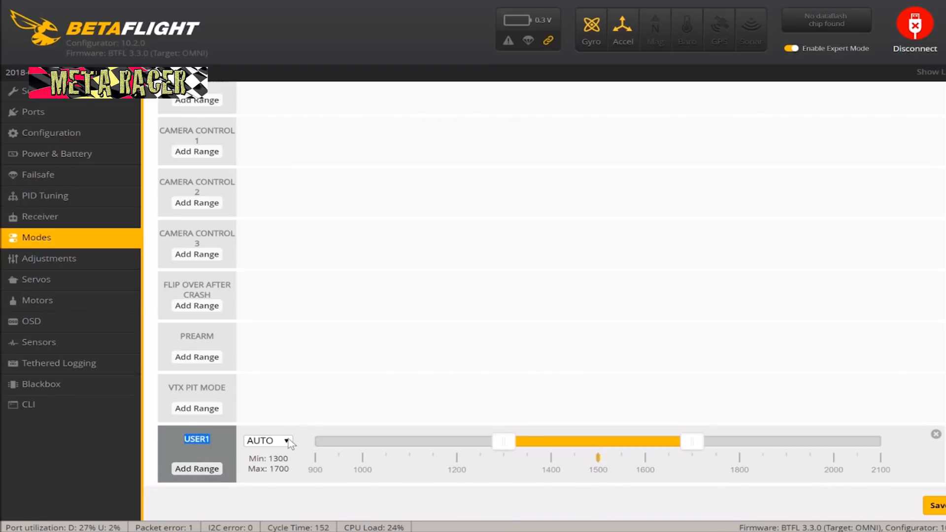
{"action": "mouse_move", "coordinate": [270, 212]}
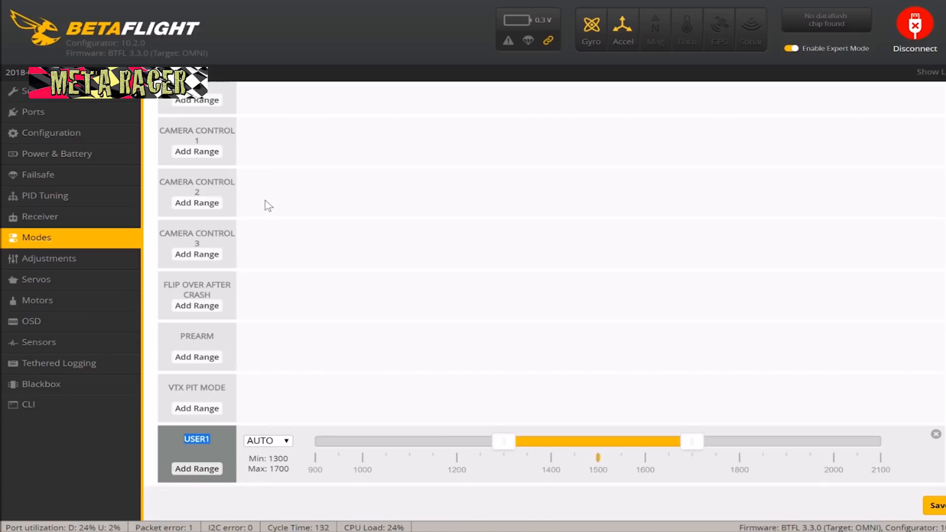
- Move the USER1 mode range onto the AUX 3 channel at 1925–2100
{"action": "left_click", "coordinate": [267, 440]}
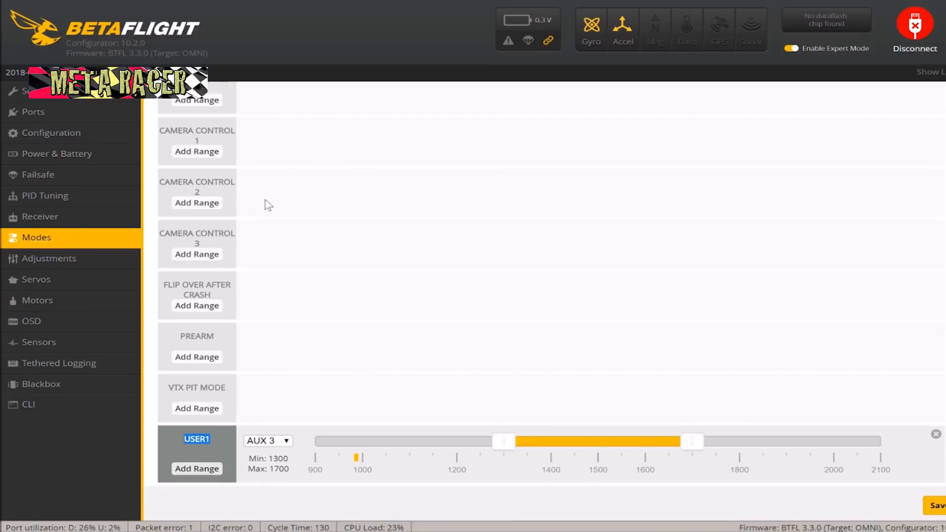
{"action": "mouse_move", "coordinate": [596, 300]}
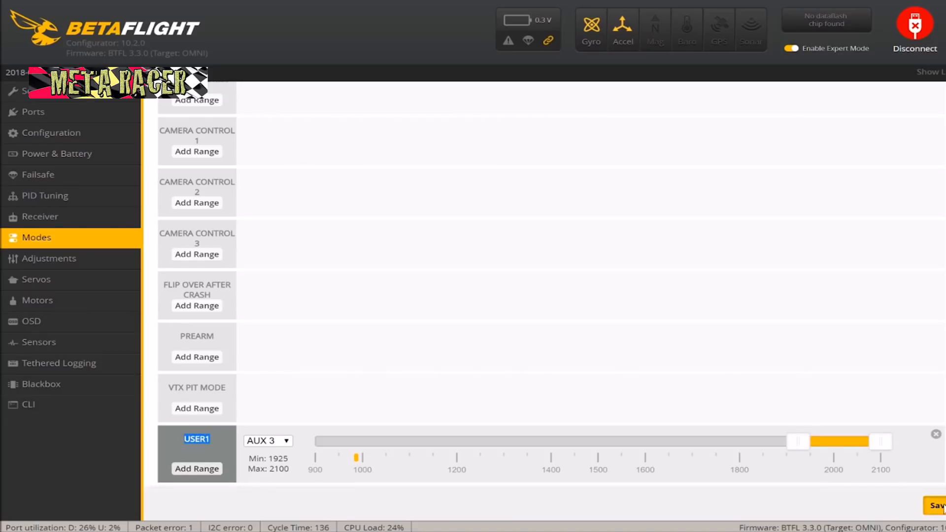
{"action": "mouse_move", "coordinate": [831, 457]}
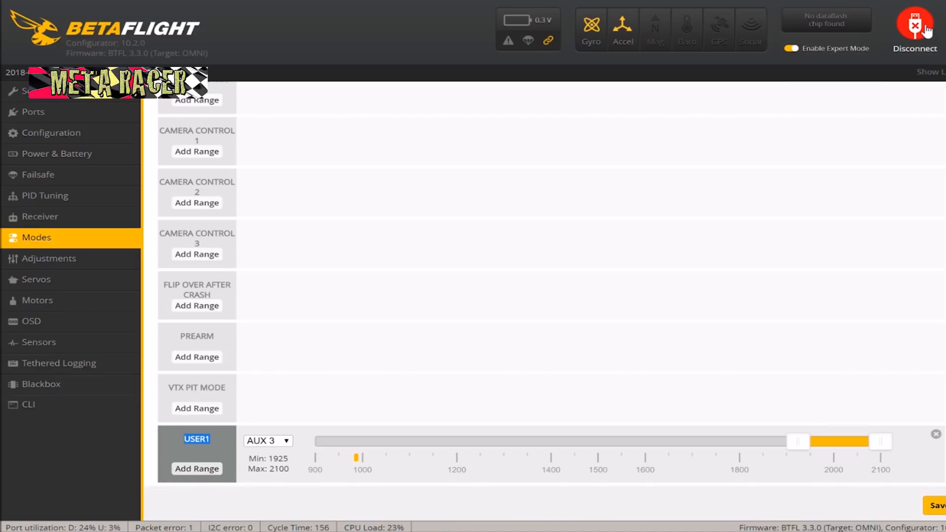
- Disconnect Betaflight Configurator from the flight controller
{"action": "left_click", "coordinate": [914, 29]}
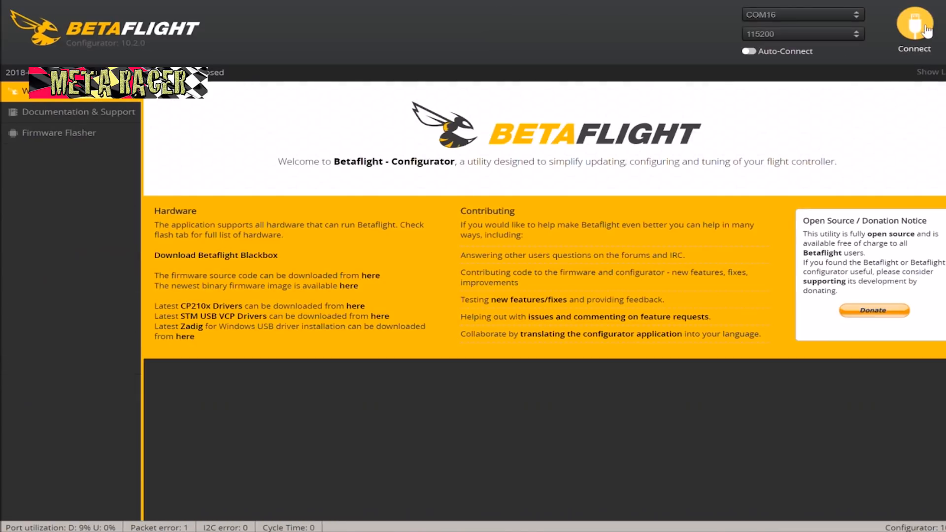